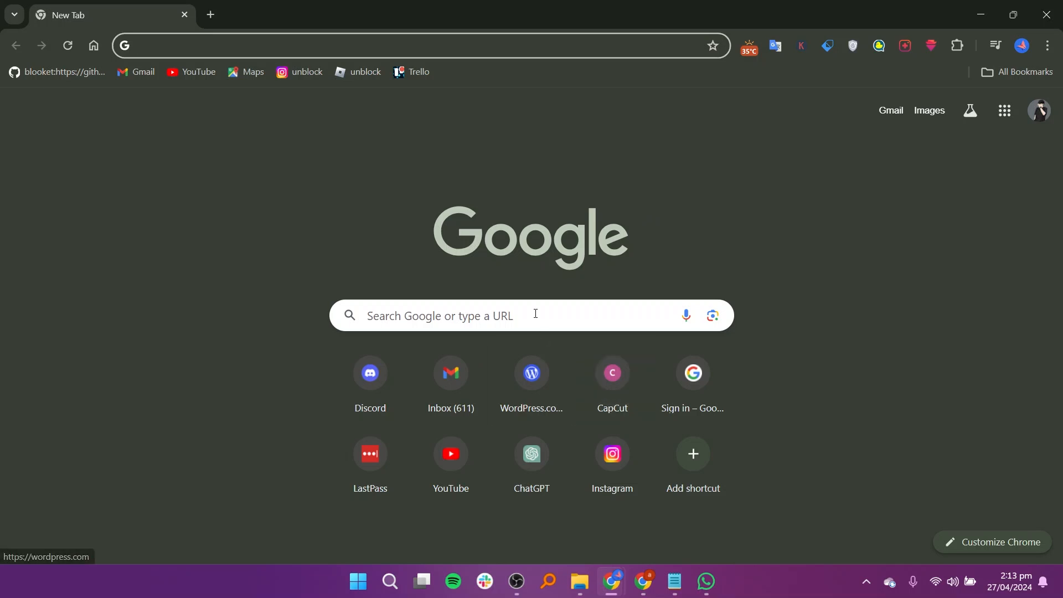
- Search Google for "open dll file" to get results including DLL-files.com
type("open dll file")
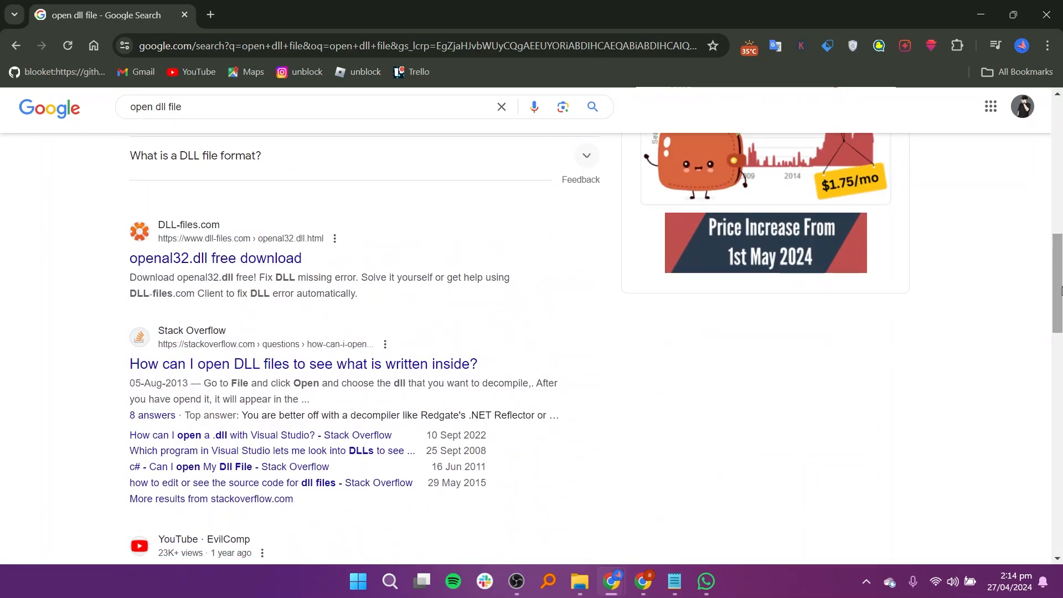
- Go to the openal32.dll free download result and reach the version 6.14.357.25 entry
left_click(216, 258)
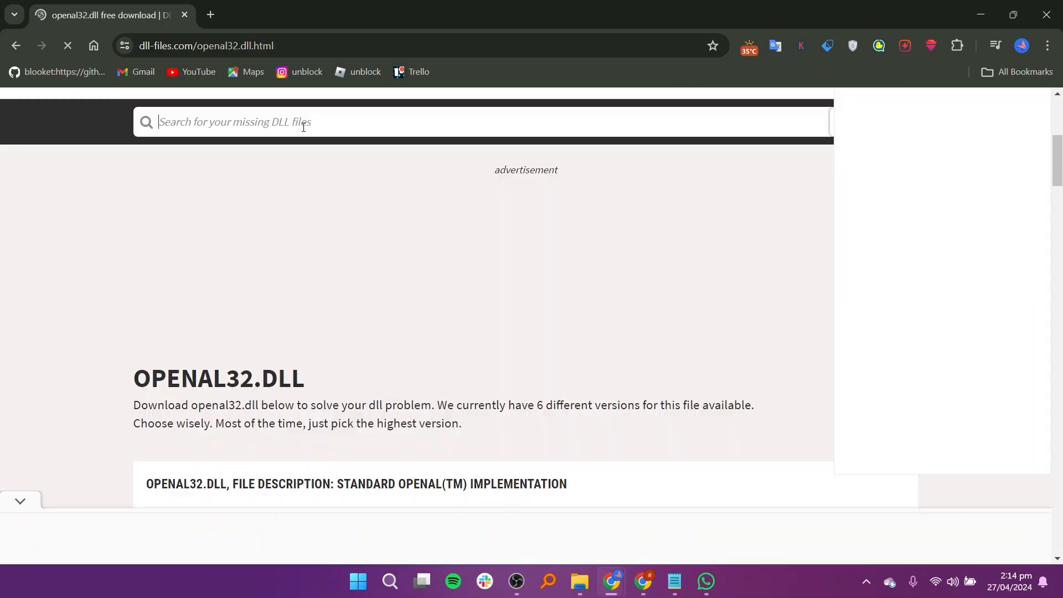
type("op")
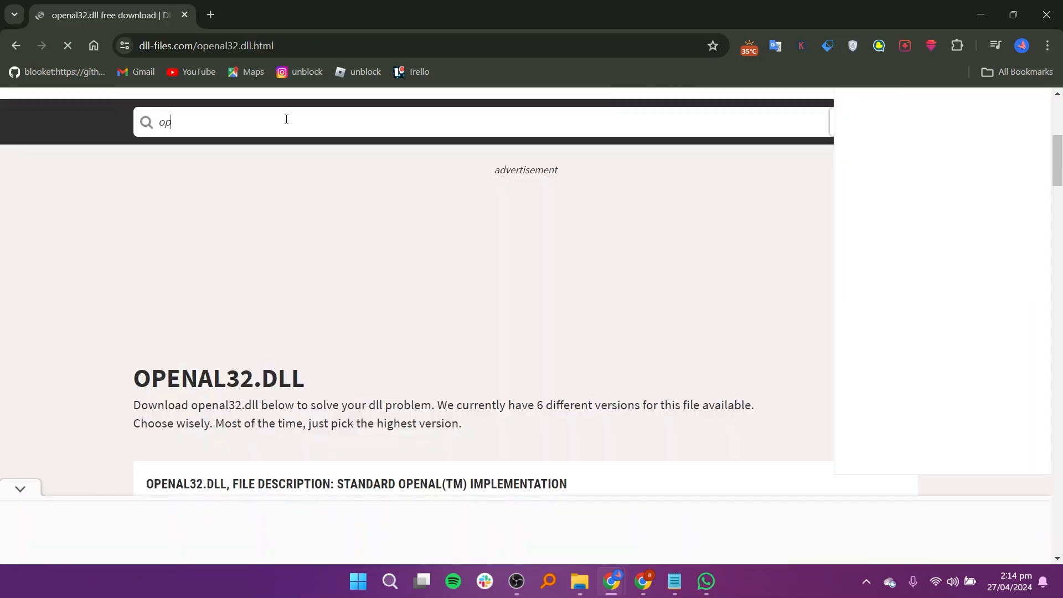
scroll("down", 3)
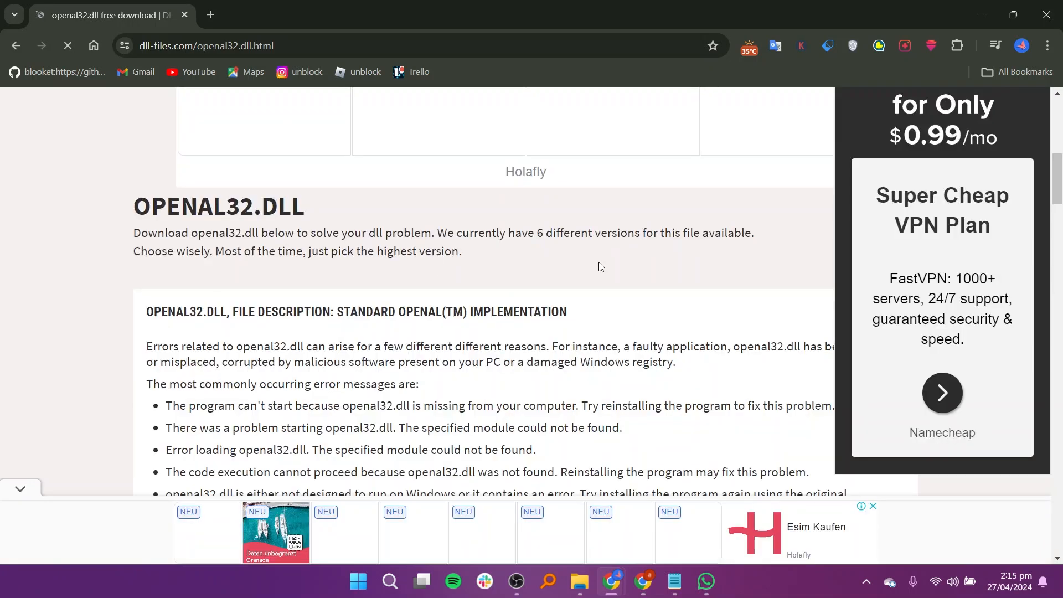
scroll("up", 3)
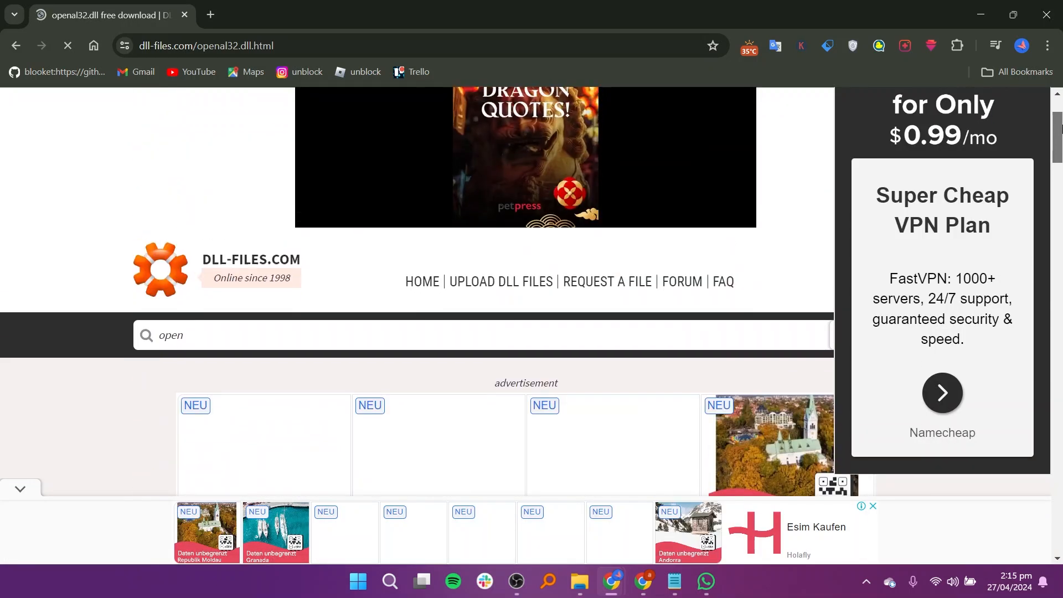
scroll("down", 3)
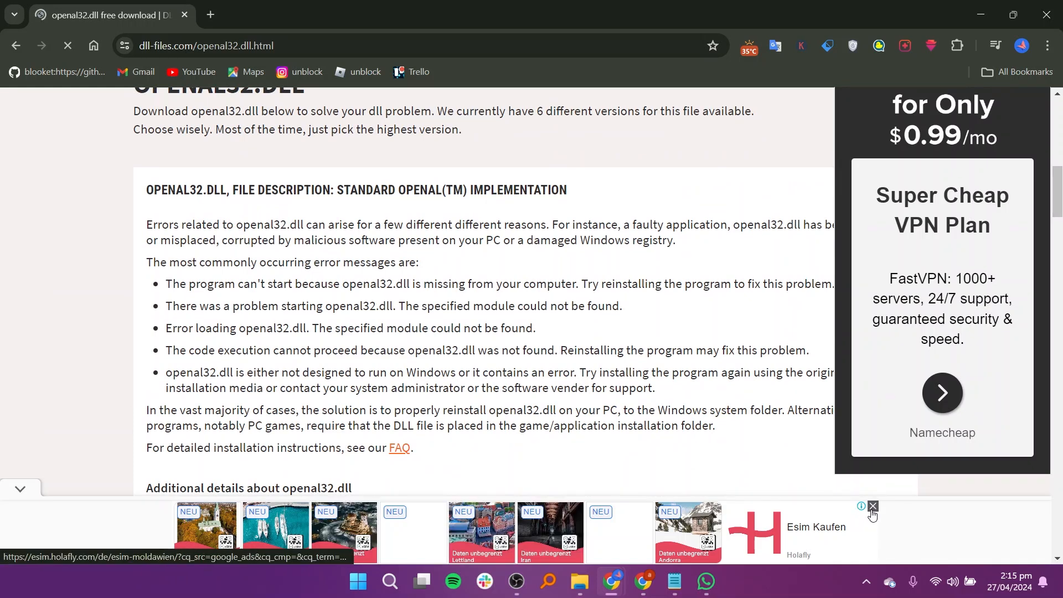
scroll("down", 3)
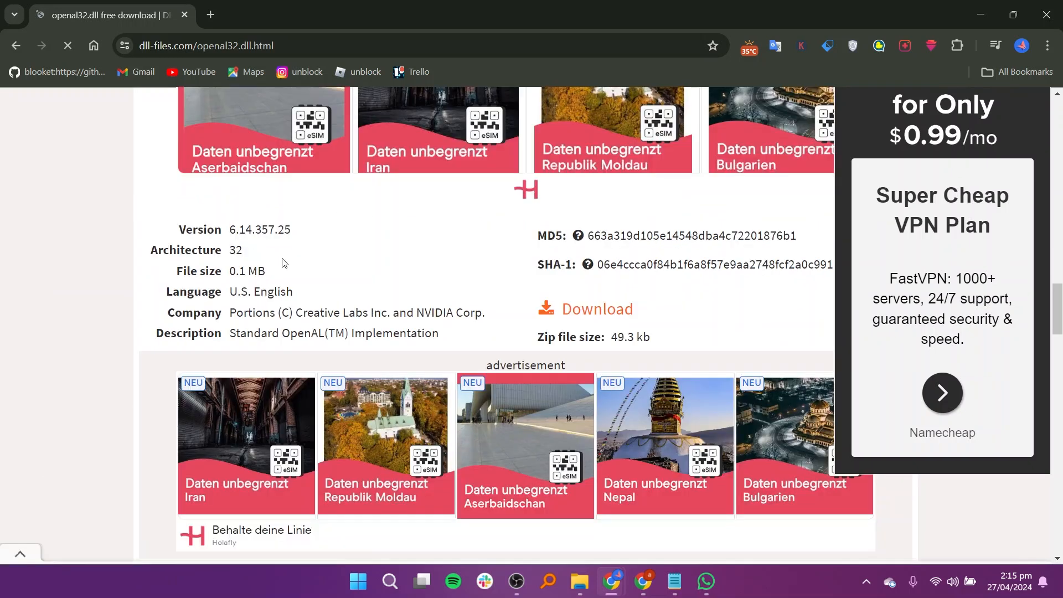
mouse_move(248, 252)
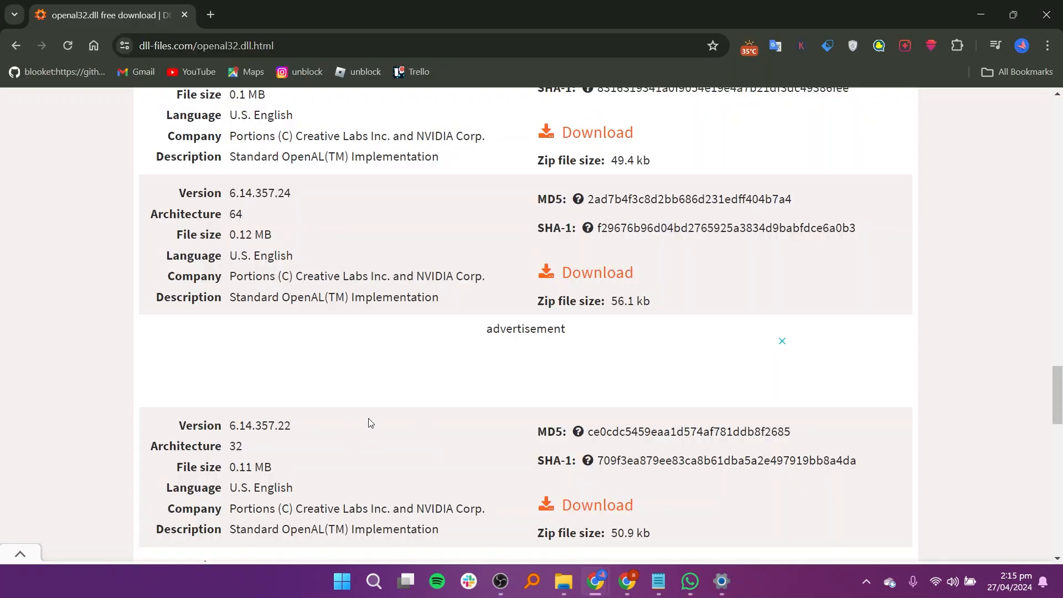
- Scroll down to the openal32.dll 6.14.357.24 entries in 32-bit and 64-bit builds
scroll("down", 3)
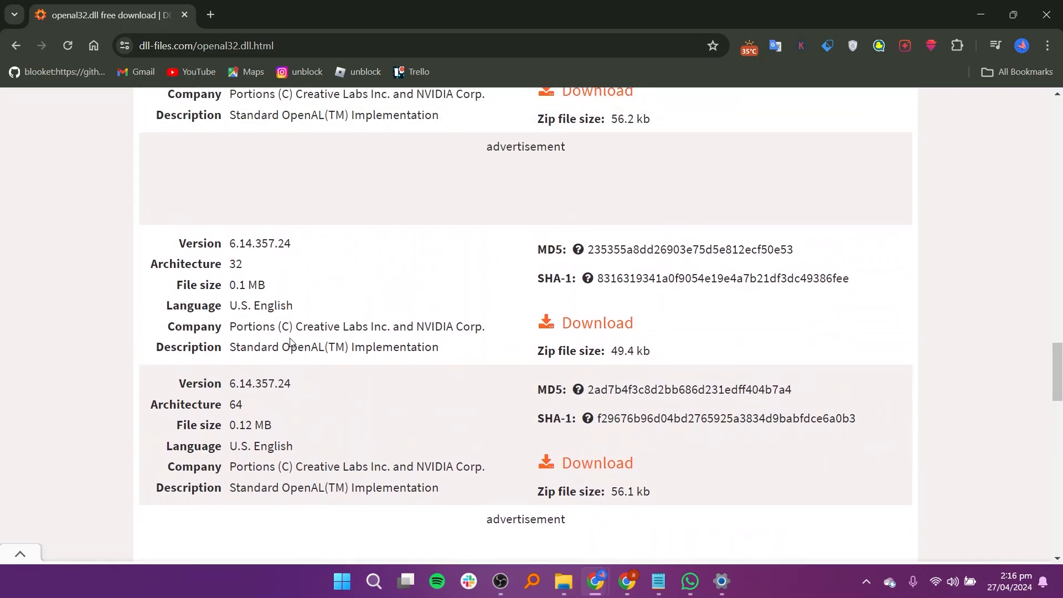
scroll("down", 3)
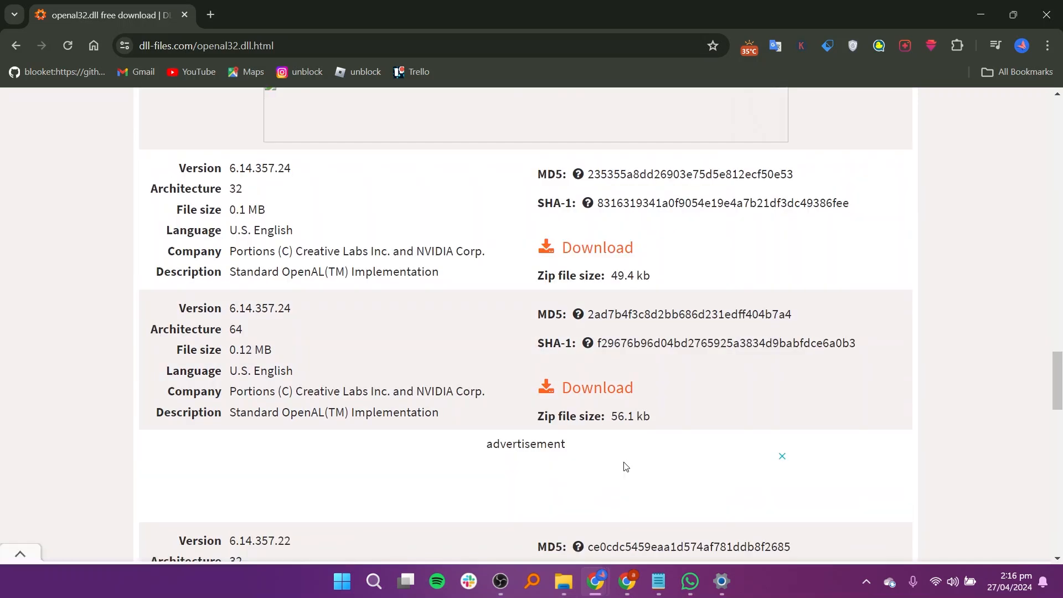
mouse_move(709, 301)
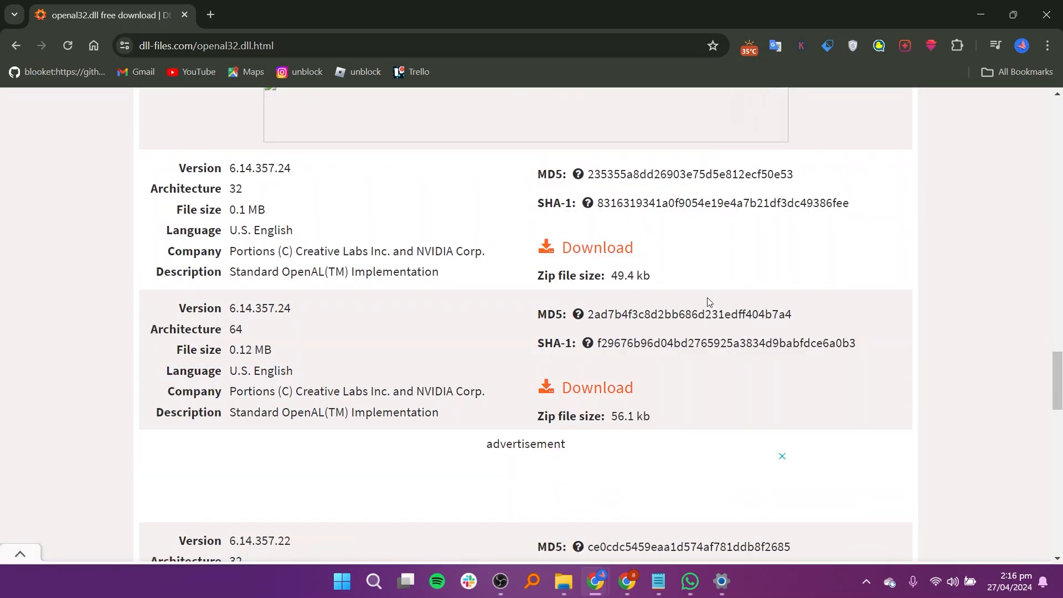